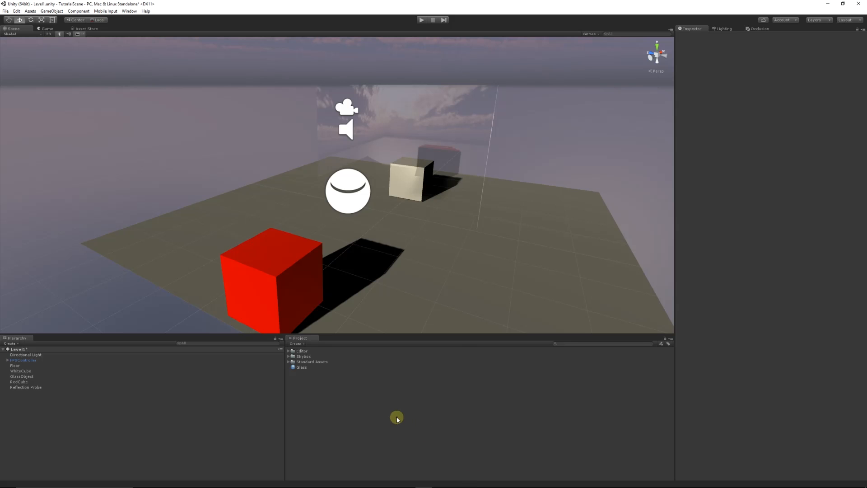
mouse_move(333, 393)
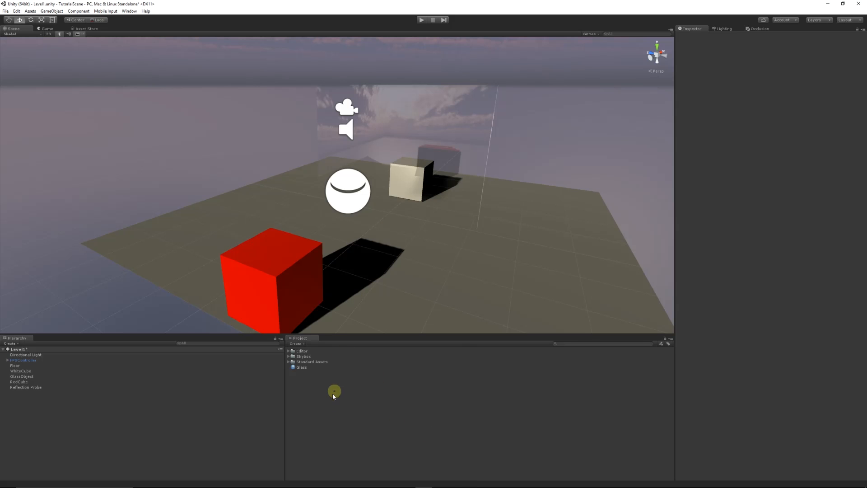
- Bring the scene camera closer so the glass pane and white cube fill the view
left_click_drag(334, 391, 250, 235)
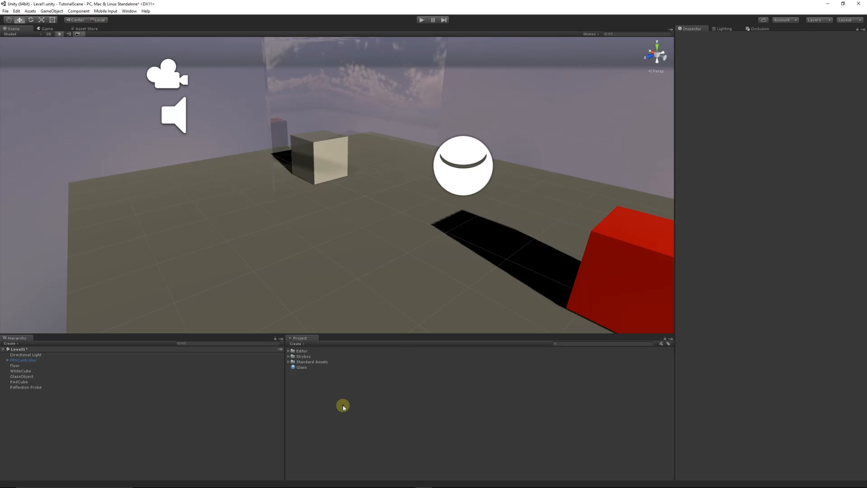
mouse_move(320, 395)
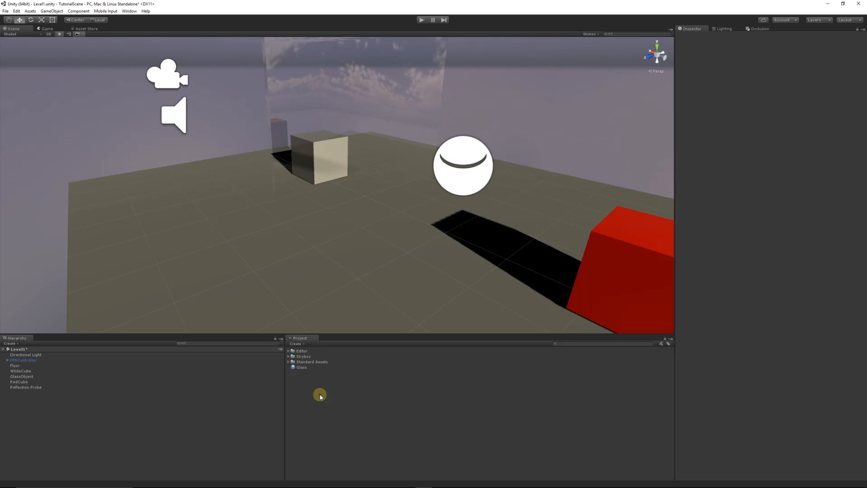
- Import the standard Effects package with all its files into the project
right_click(320, 395)
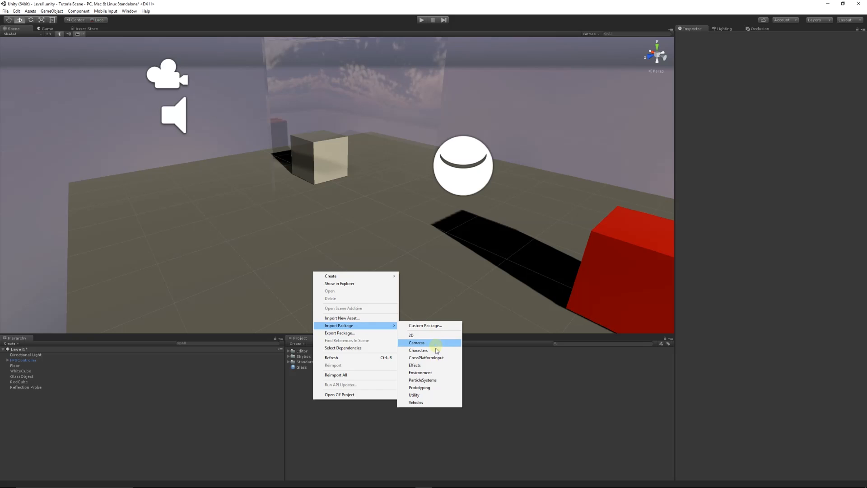
left_click(415, 364)
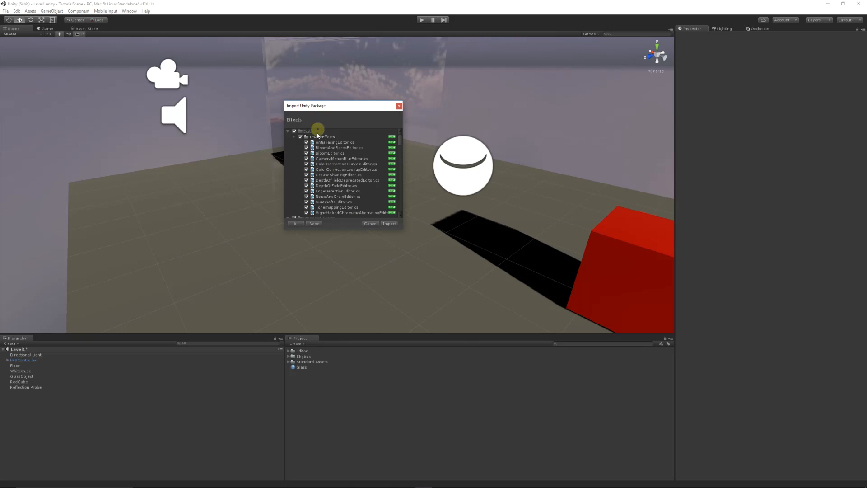
left_click(389, 223)
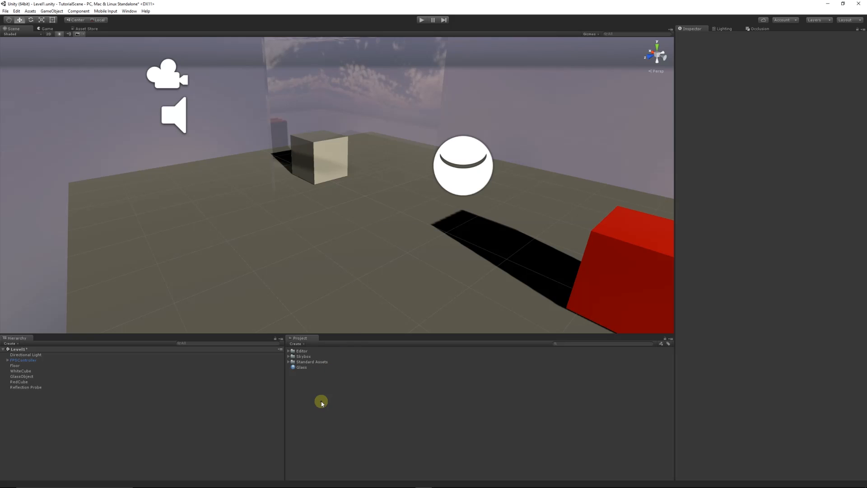
- Expand the imported Standard Assets folders to check the glass refraction textures, then collapse them
left_click(289, 361)
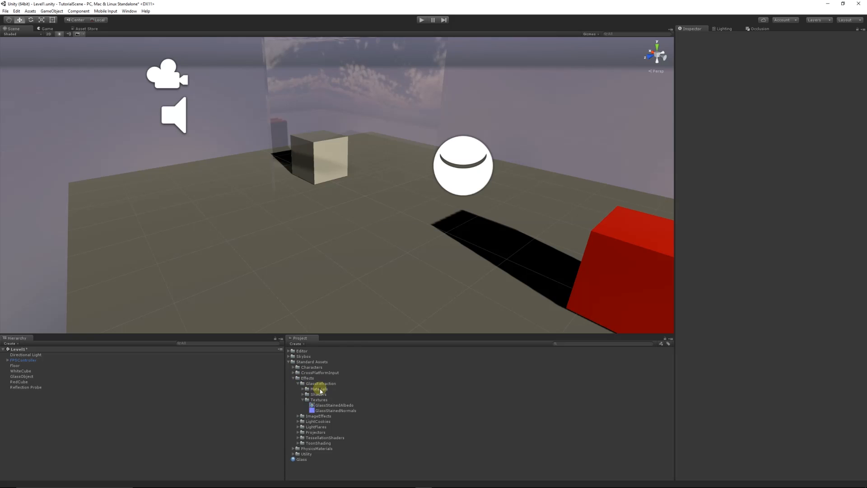
left_click(293, 383)
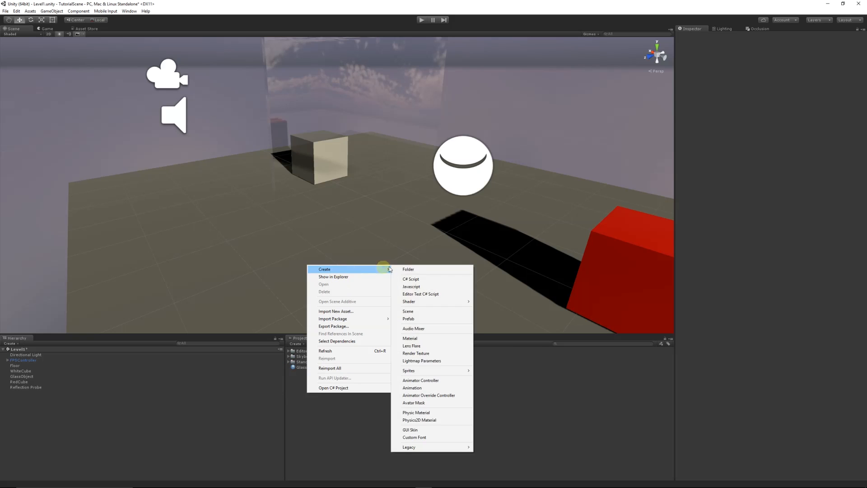
- Create a new DistortedGlass material and start choosing its shader from the shader list
left_click(410, 338)
type("DistortedGlass")
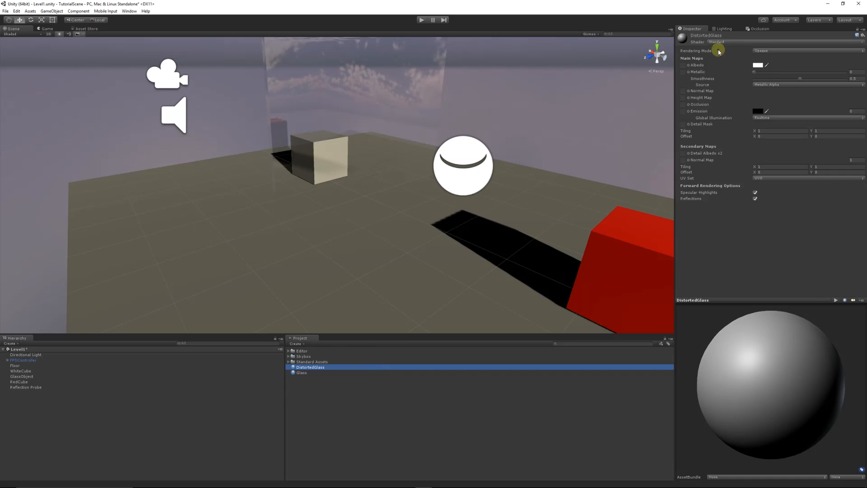
left_click(716, 42)
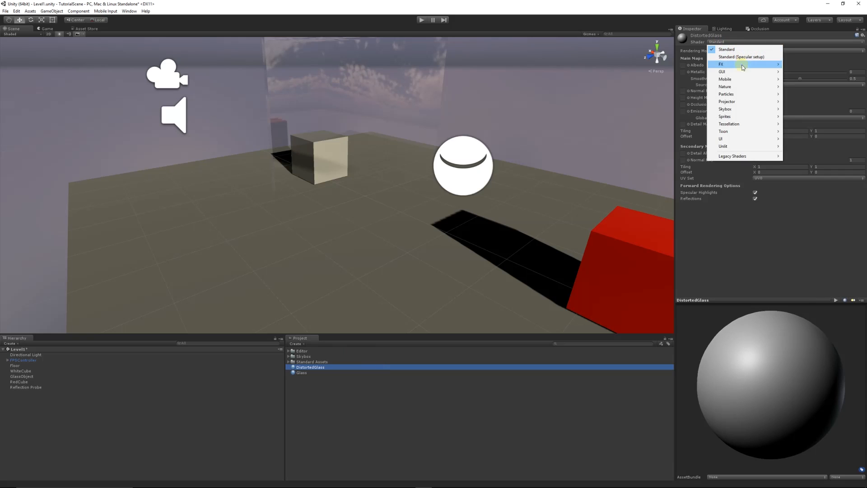
mouse_move(743, 64)
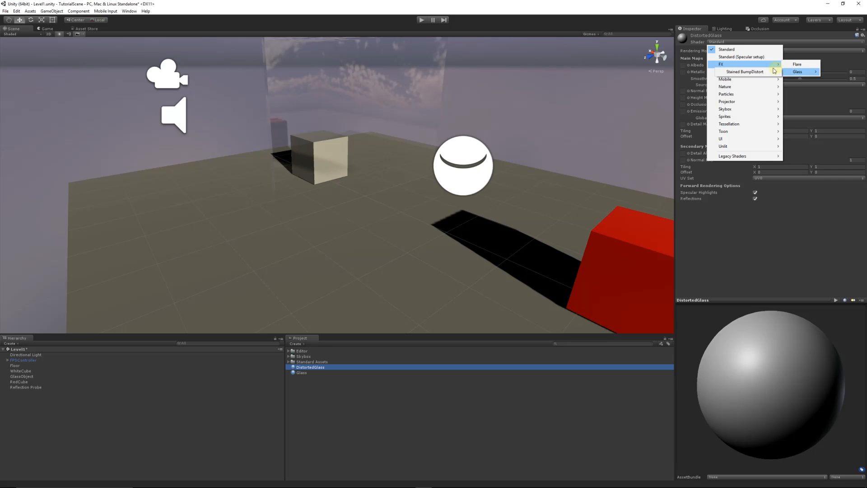
mouse_move(747, 72)
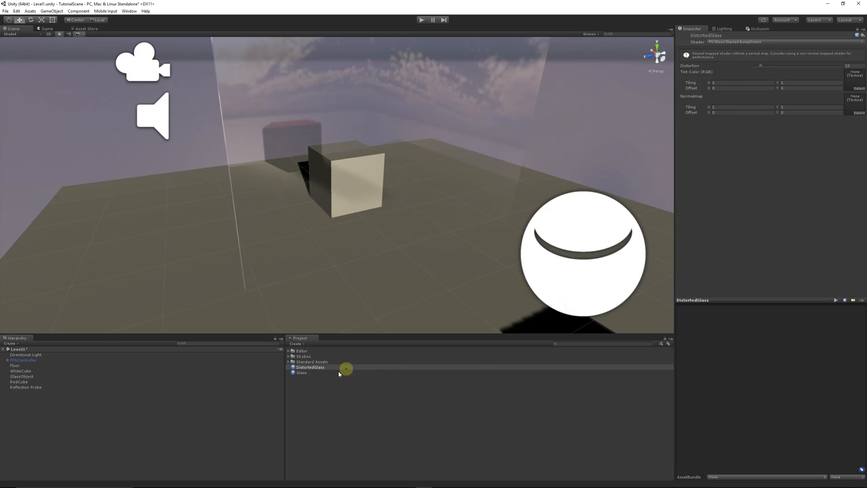
left_click(289, 362)
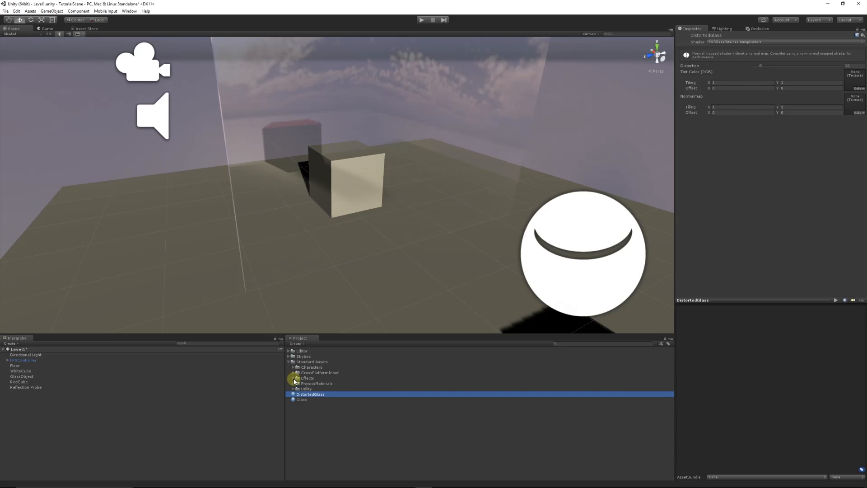
left_click(293, 378)
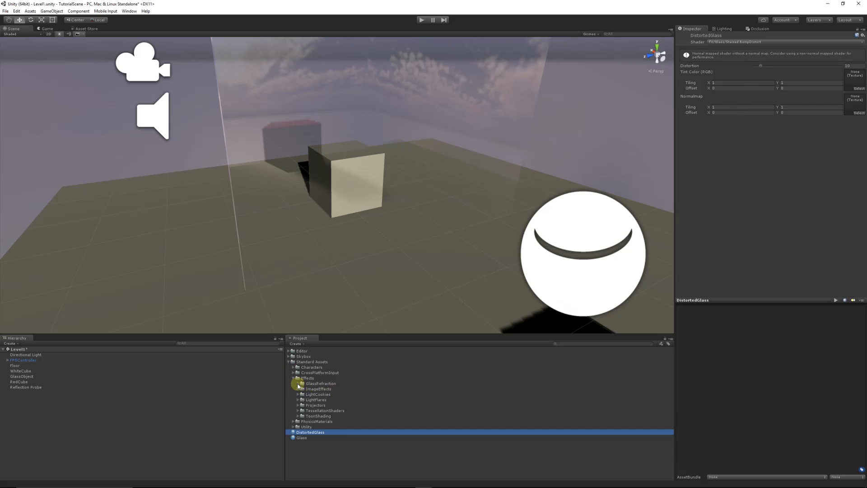
left_click(297, 383)
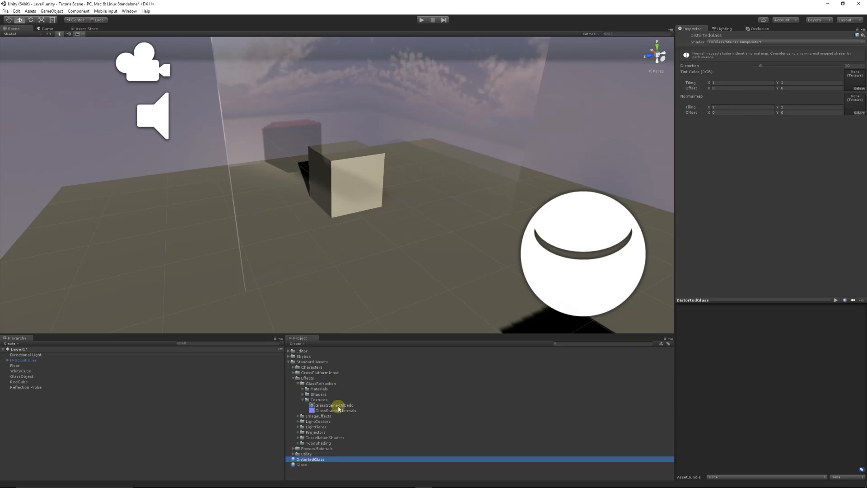
mouse_move(273, 198)
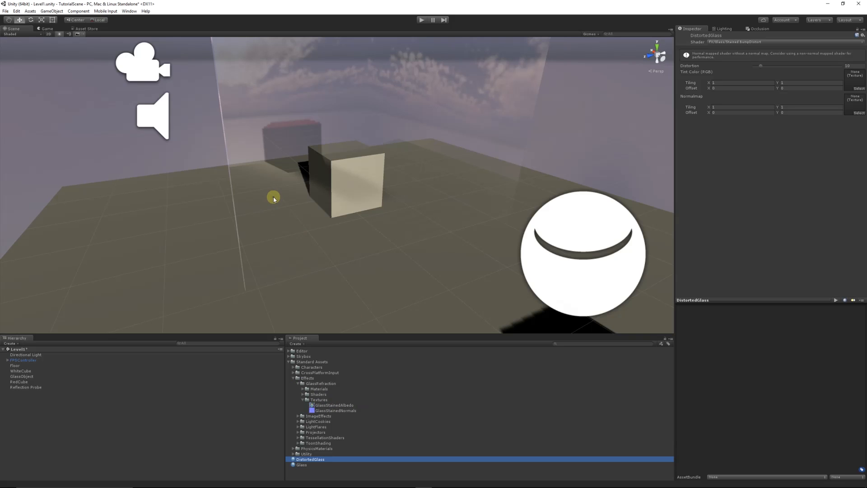
left_click(293, 361)
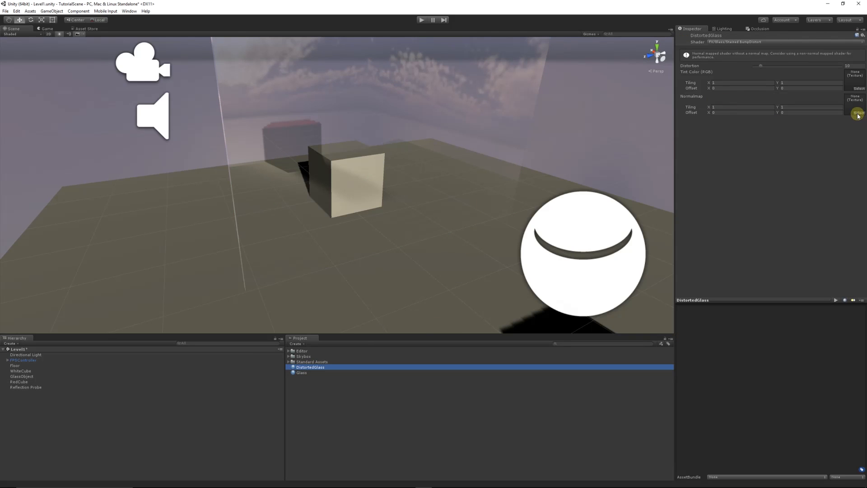
- Assign GlassStainedNormals as the DistortedGlass material's normal map
left_click(859, 113)
type("g")
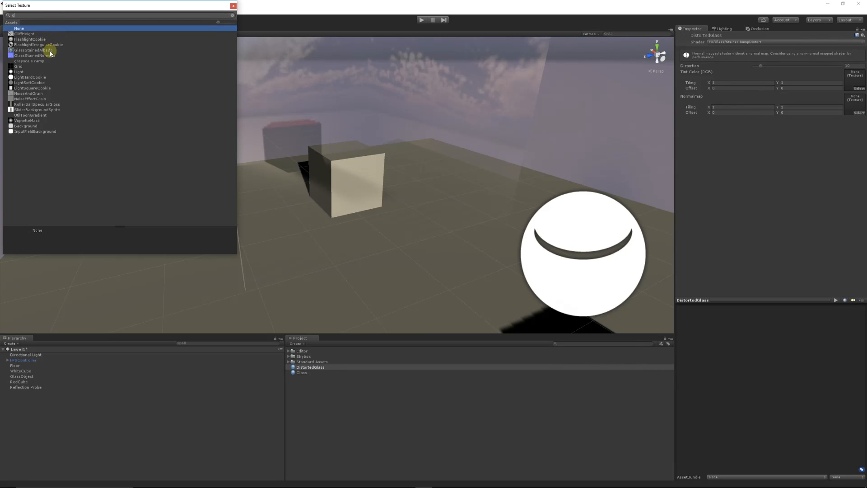
left_click(33, 55)
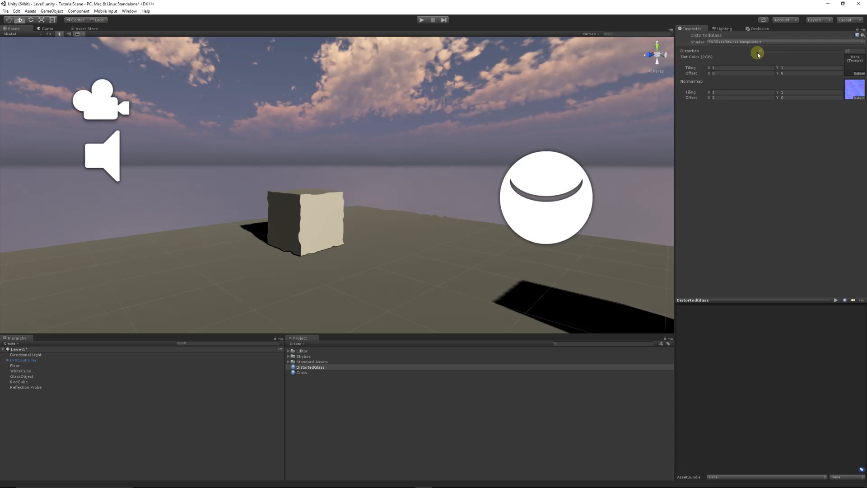
- Raise the Distortion slider so the pane visibly warps the cube and sky behind it
left_click_drag(758, 53, 844, 52)
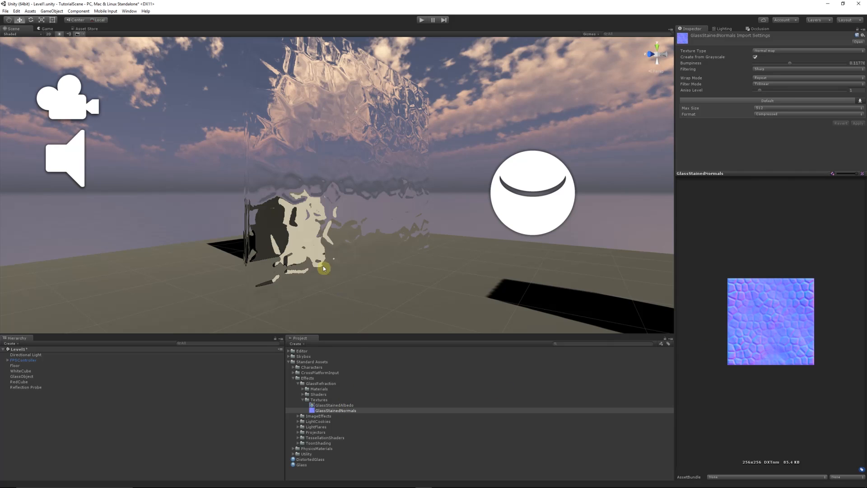
- Select GlassObject so its material can receive the GlassStainedAlbedo tint texture
left_click(22, 376)
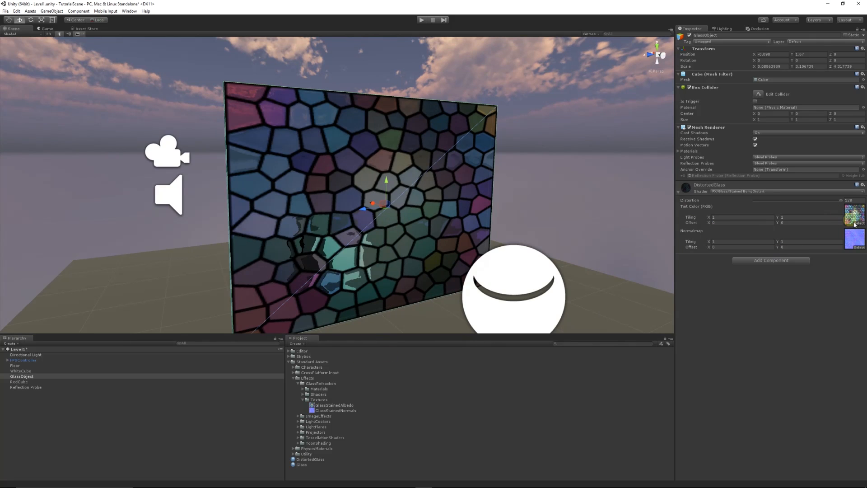
- Swap the pane's tint texture for a soft white radial gradient
left_click(854, 214)
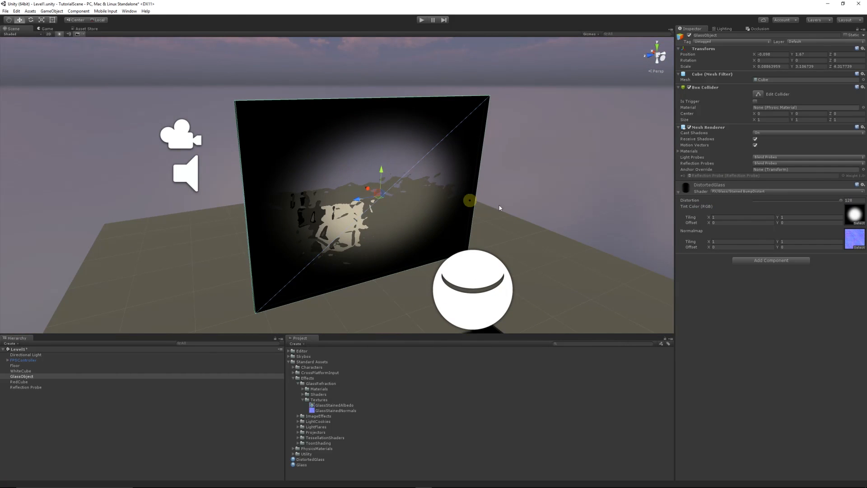
- Clear the Tint Color texture so the pane becomes clear distorting glass
left_click(859, 244)
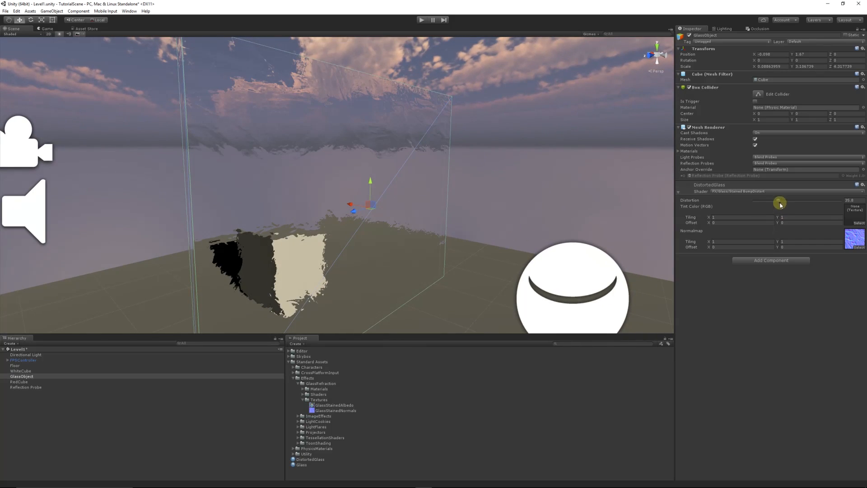
- Adjust the Distortion slider to fine-tune how strongly the clear pane warps the scene
left_click_drag(780, 201, 863, 202)
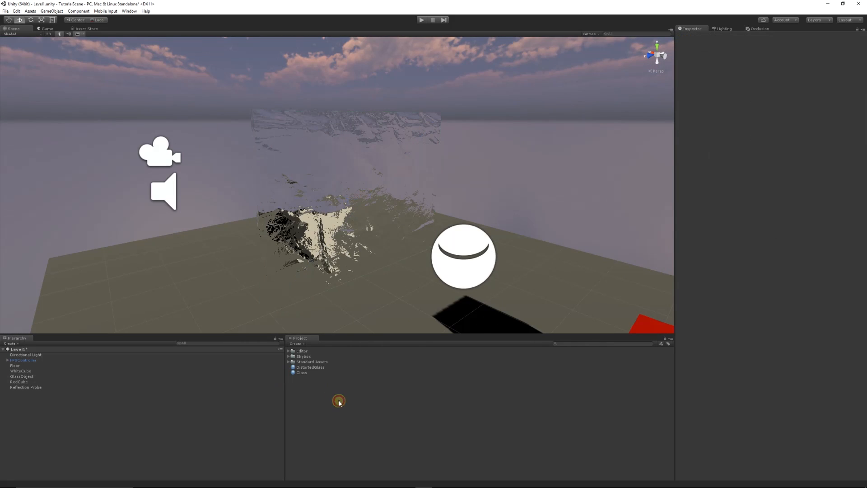
mouse_move(328, 396)
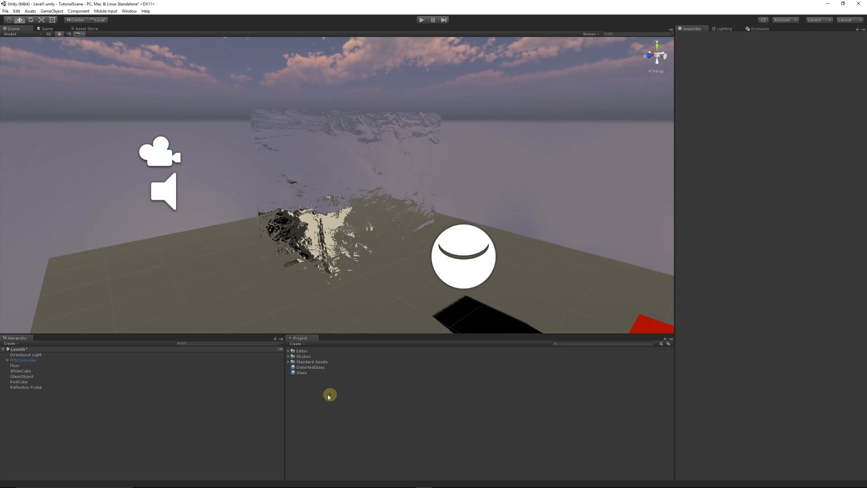
mouse_move(323, 400)
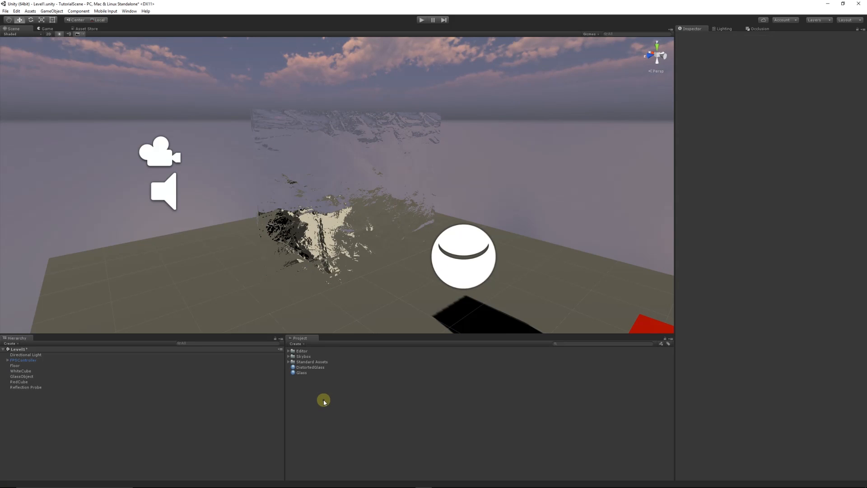